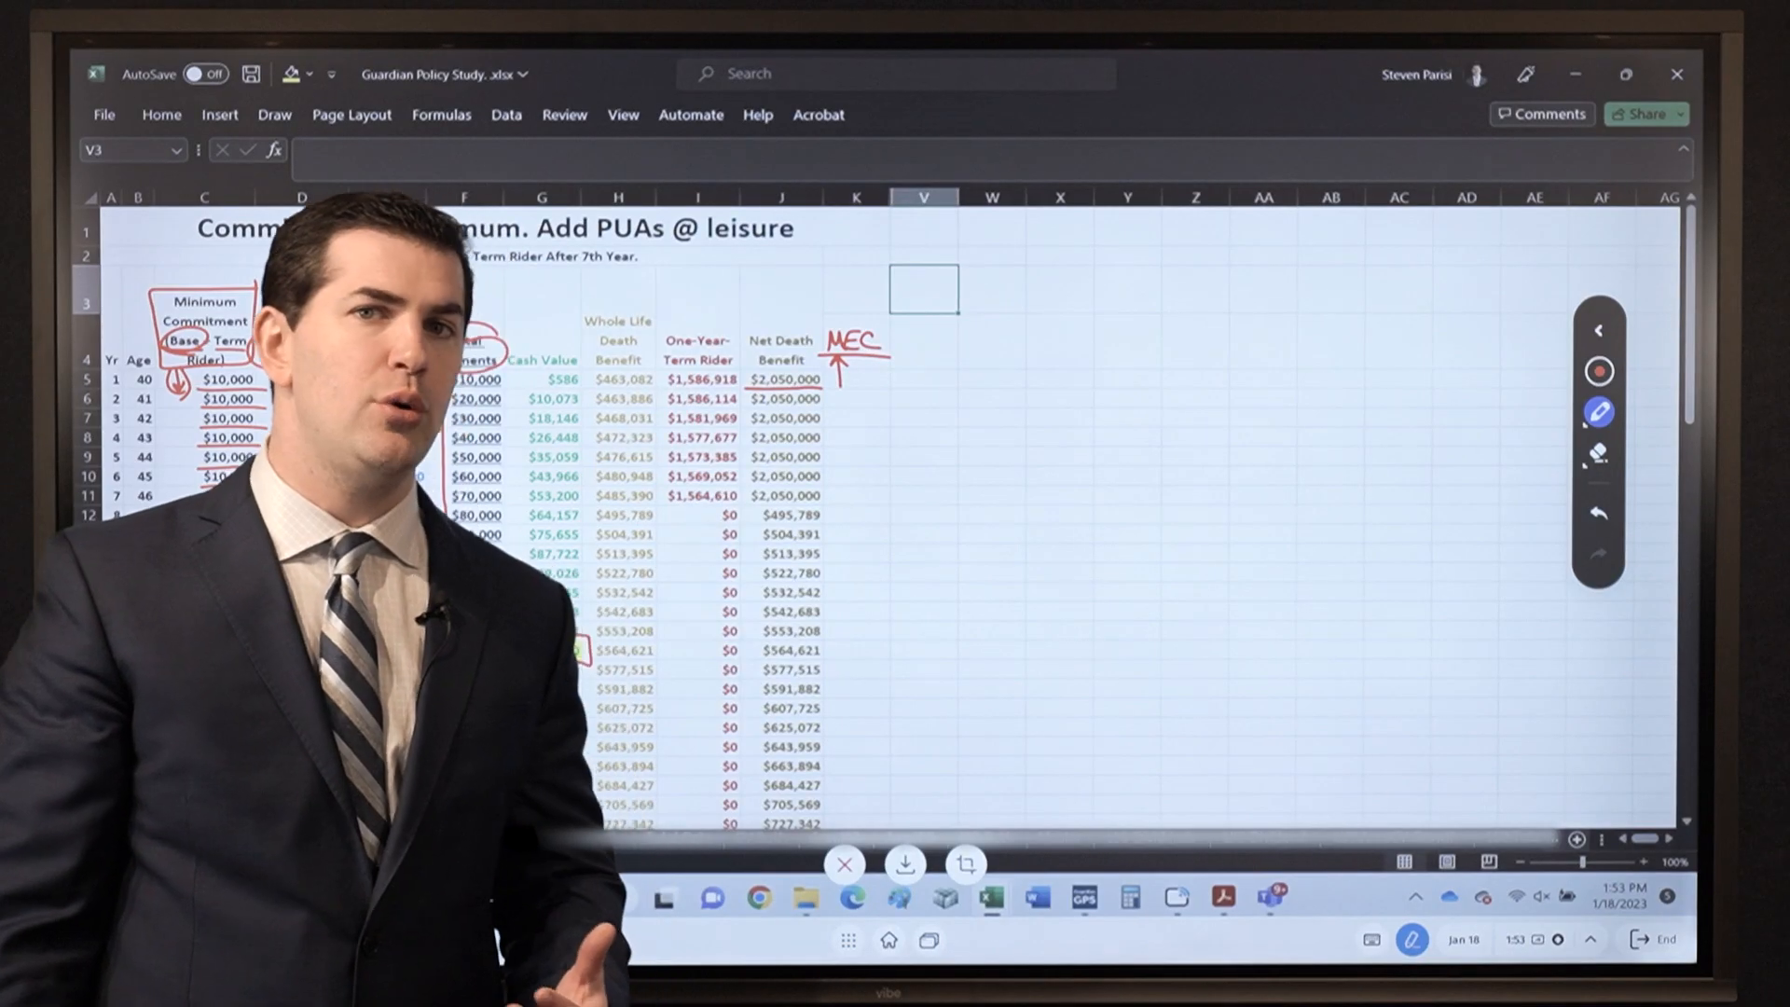
Scroll right to bring the Base, Term Rider and Net Death Benefit columns into view
scroll("right", 3)
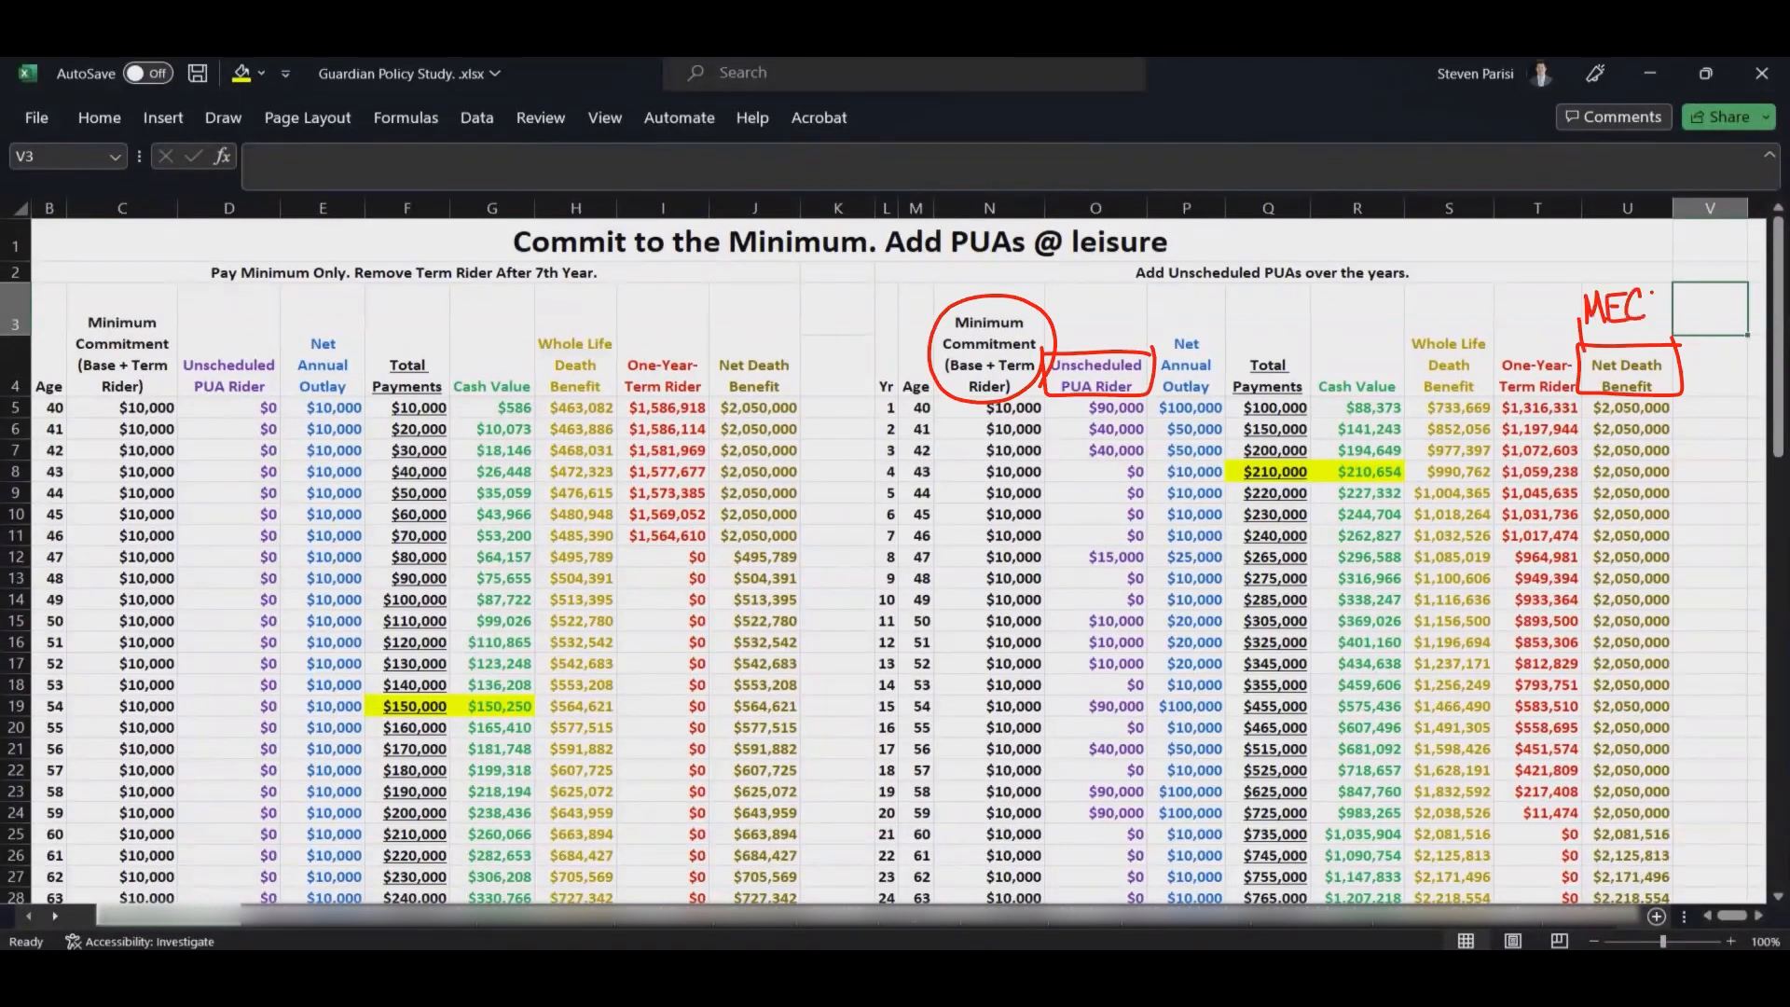
Enter ':100' to reveal the second, unscheduled-PUA table beside the first
type(":100")
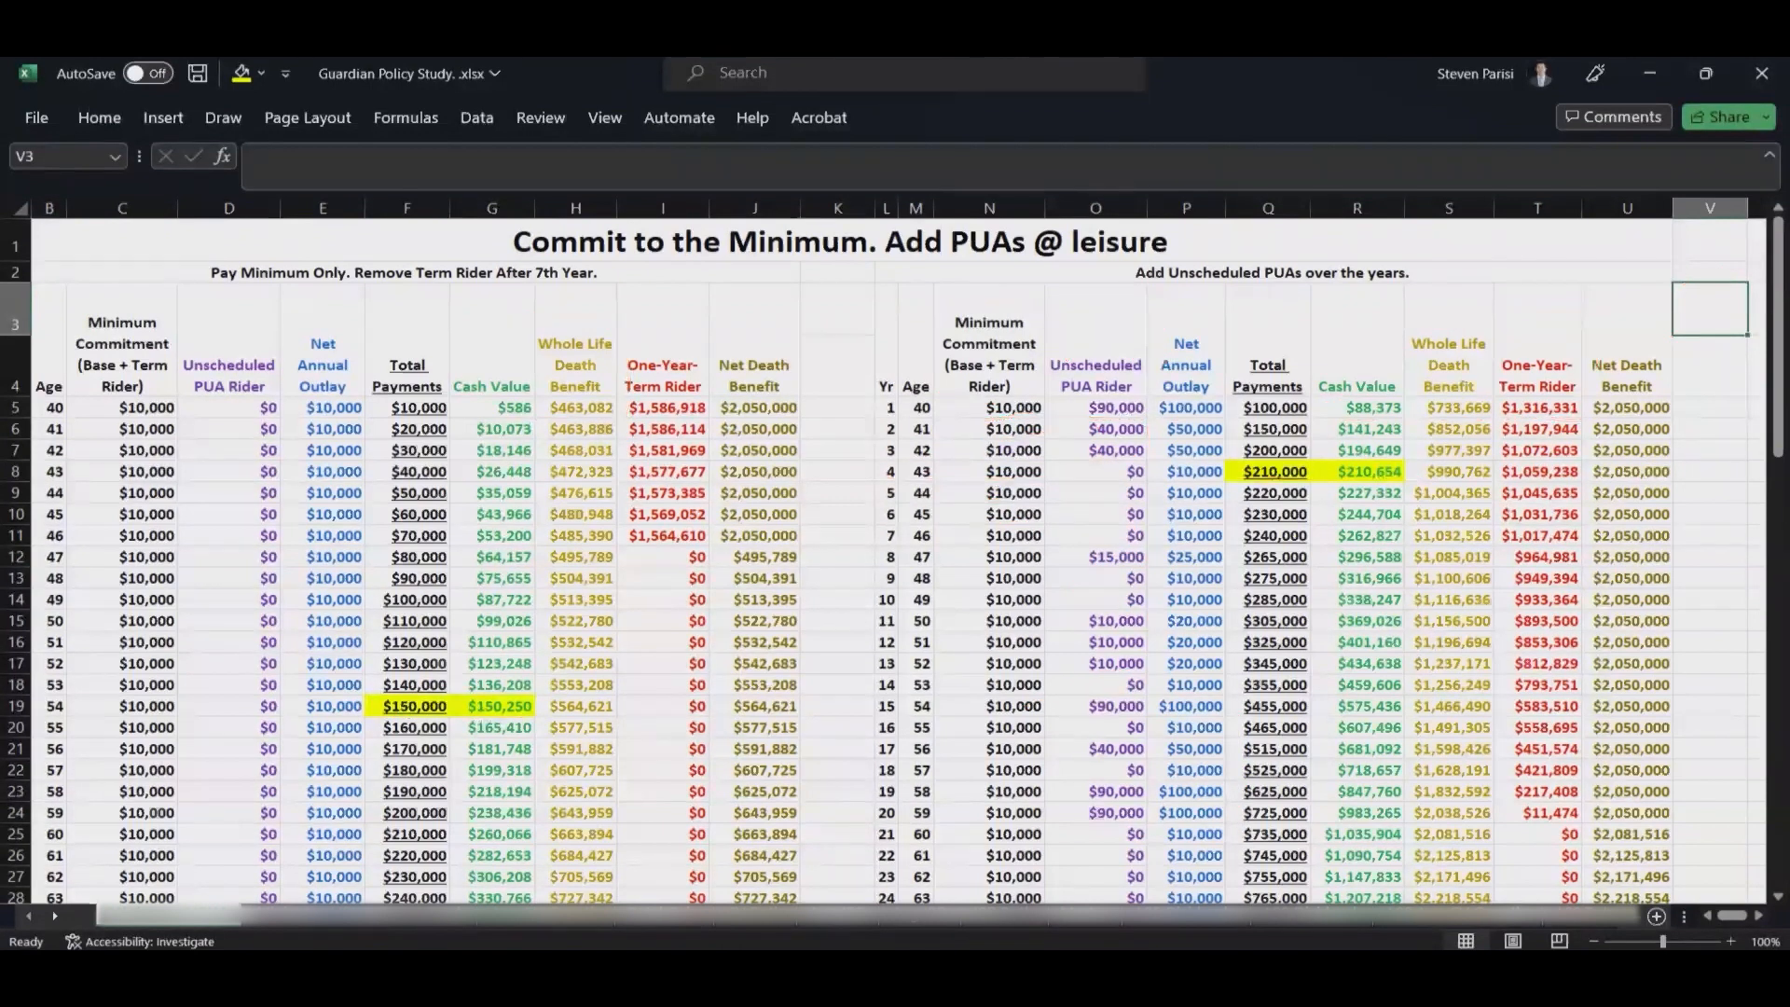
scroll("down", 3)
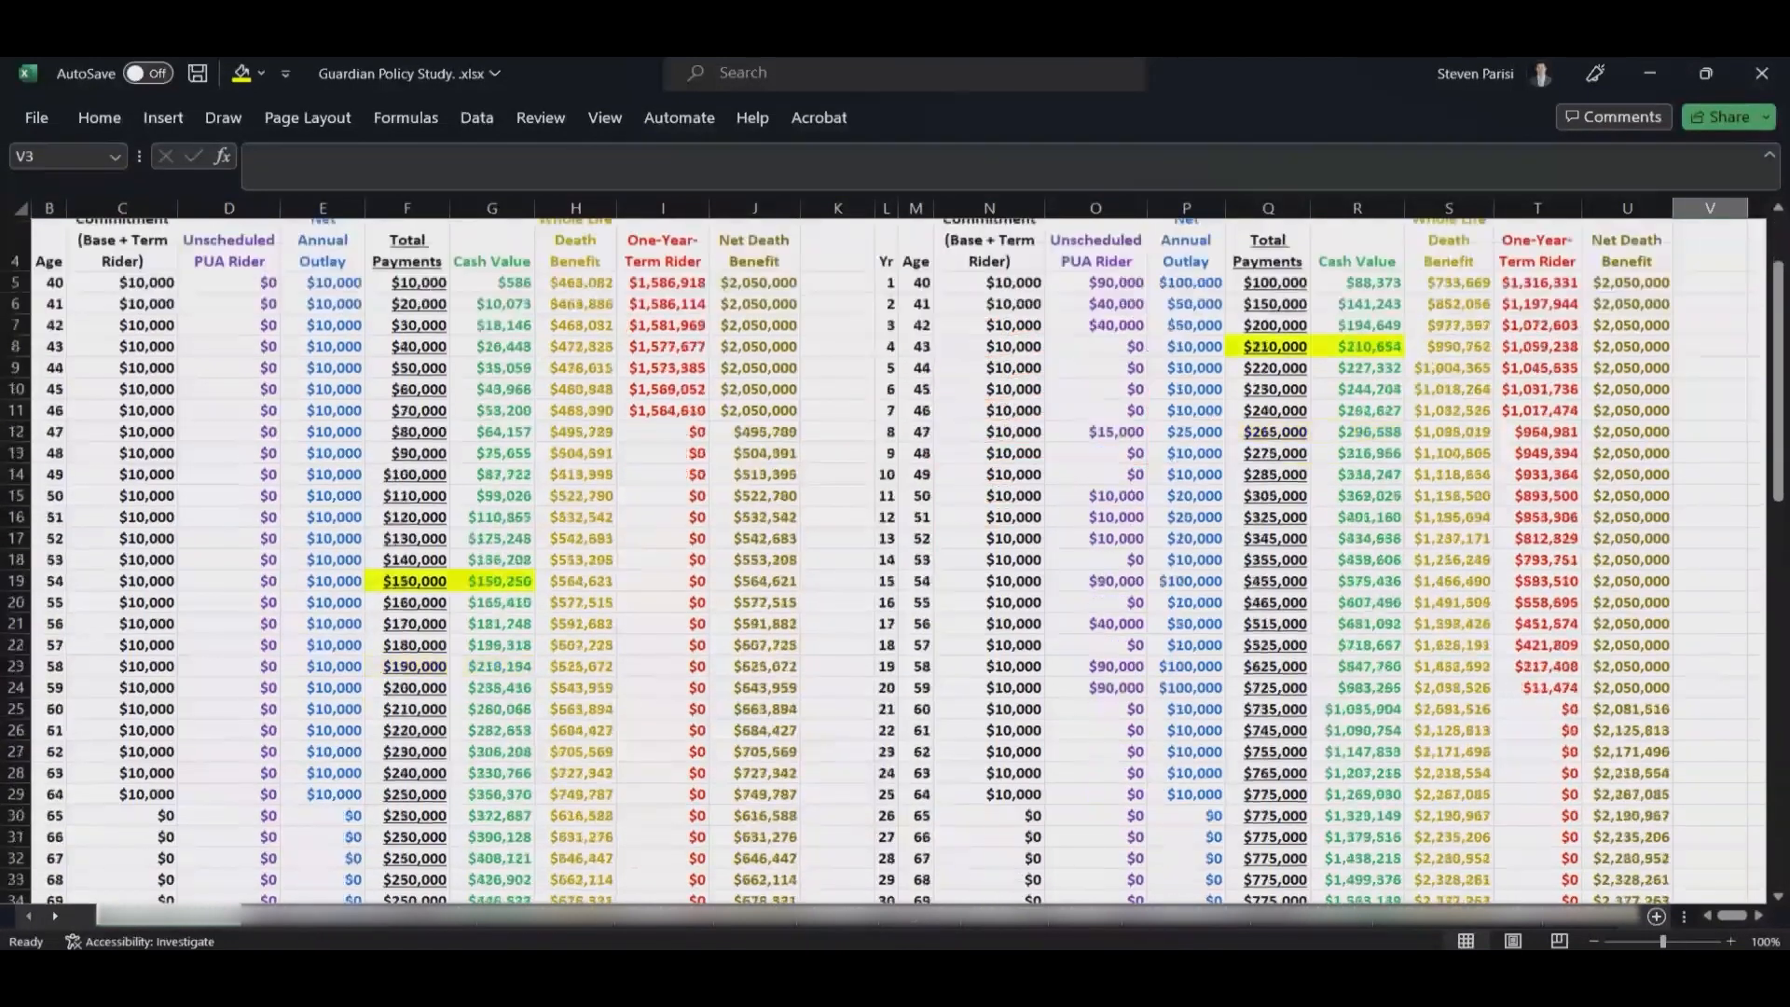
scroll("down", 3)
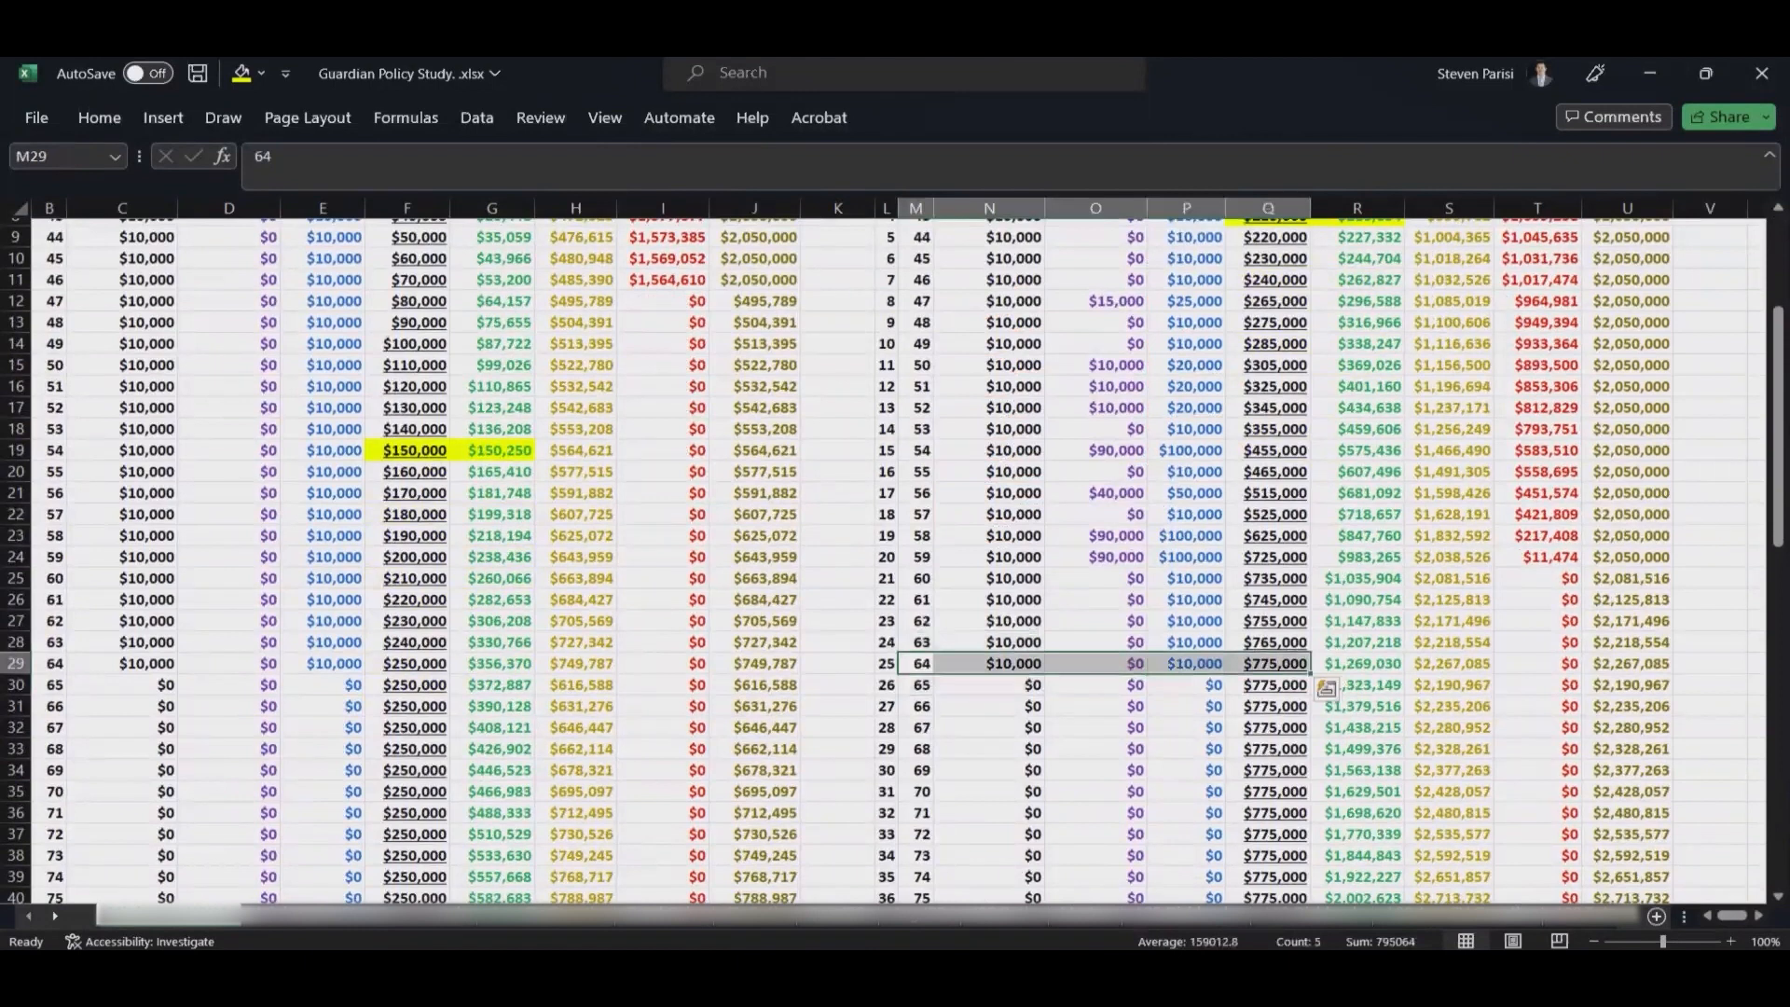
left_click(1268, 664)
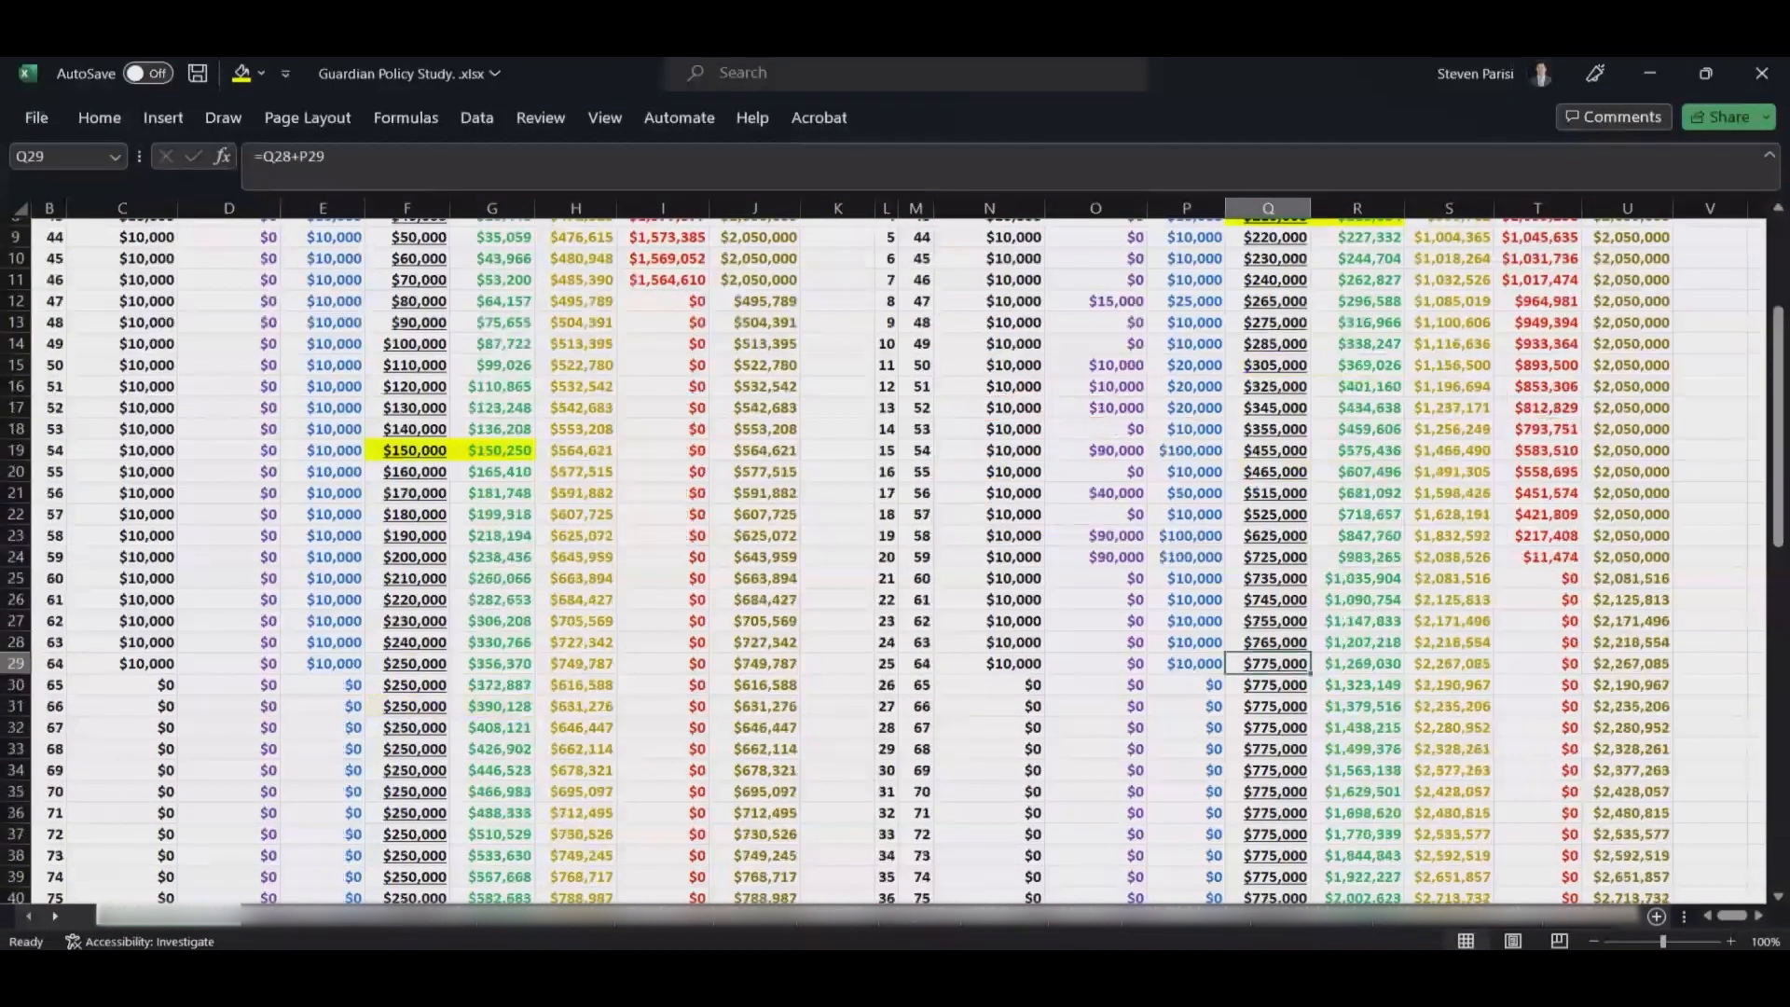
left_click(1357, 664)
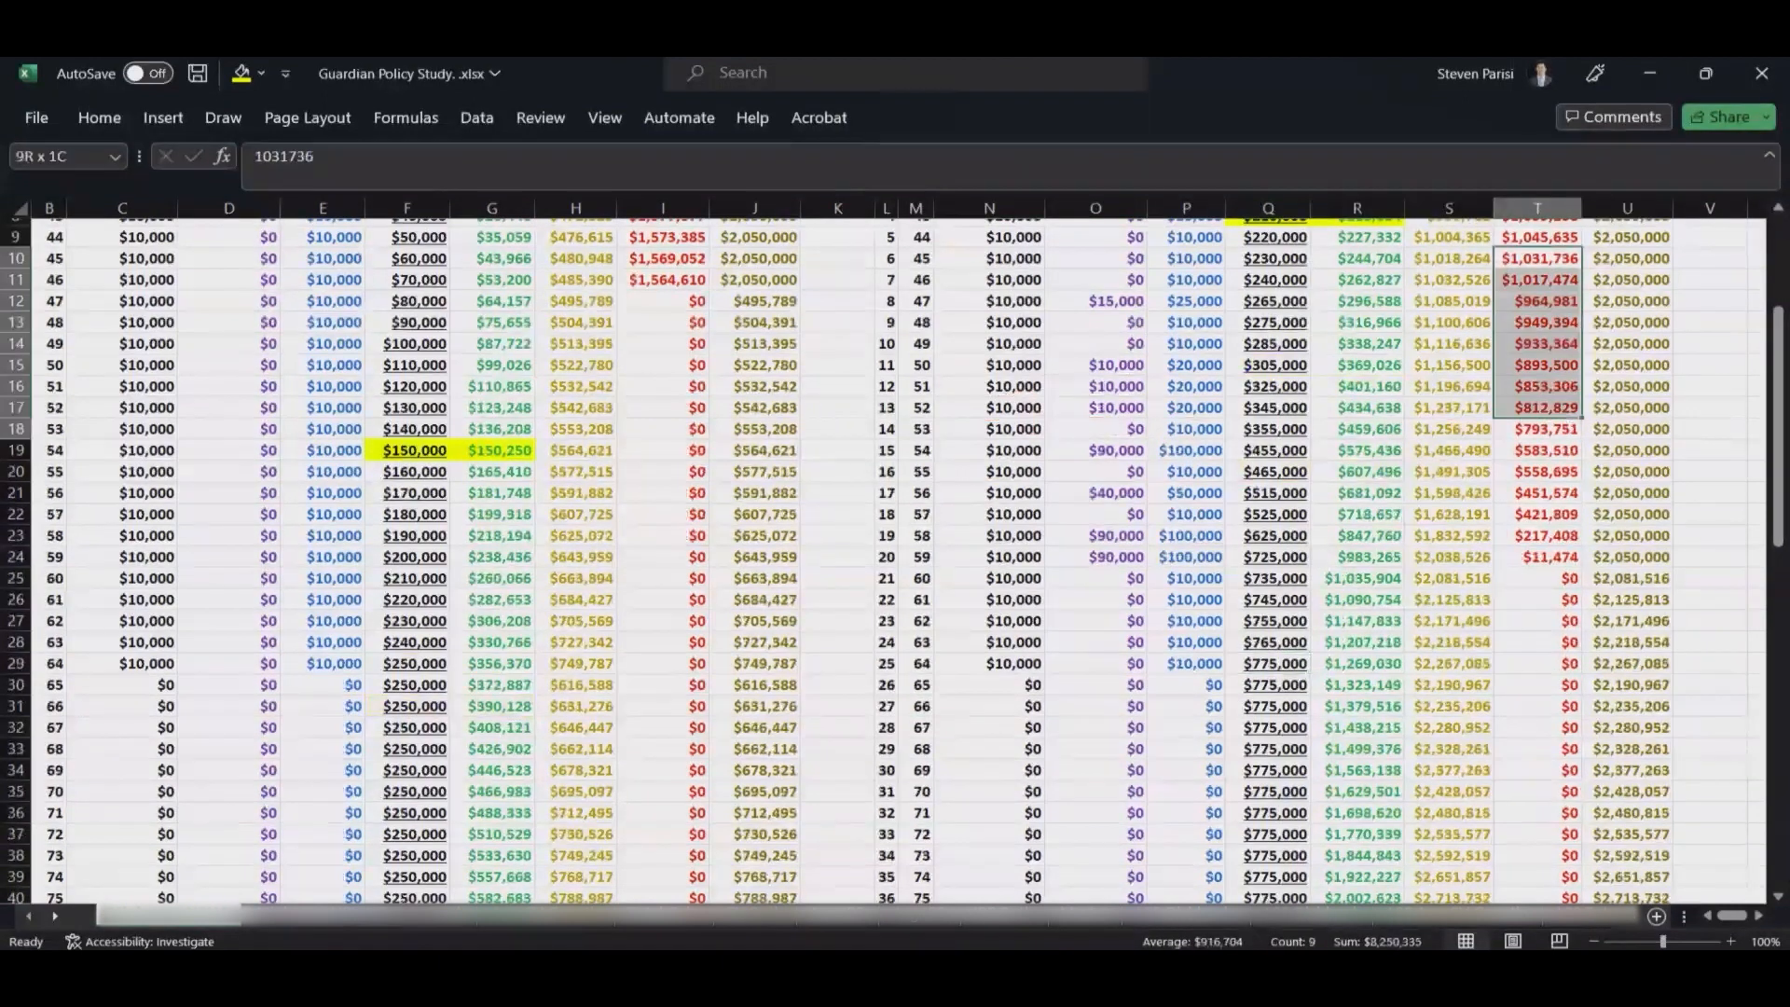
left_click(1539, 558)
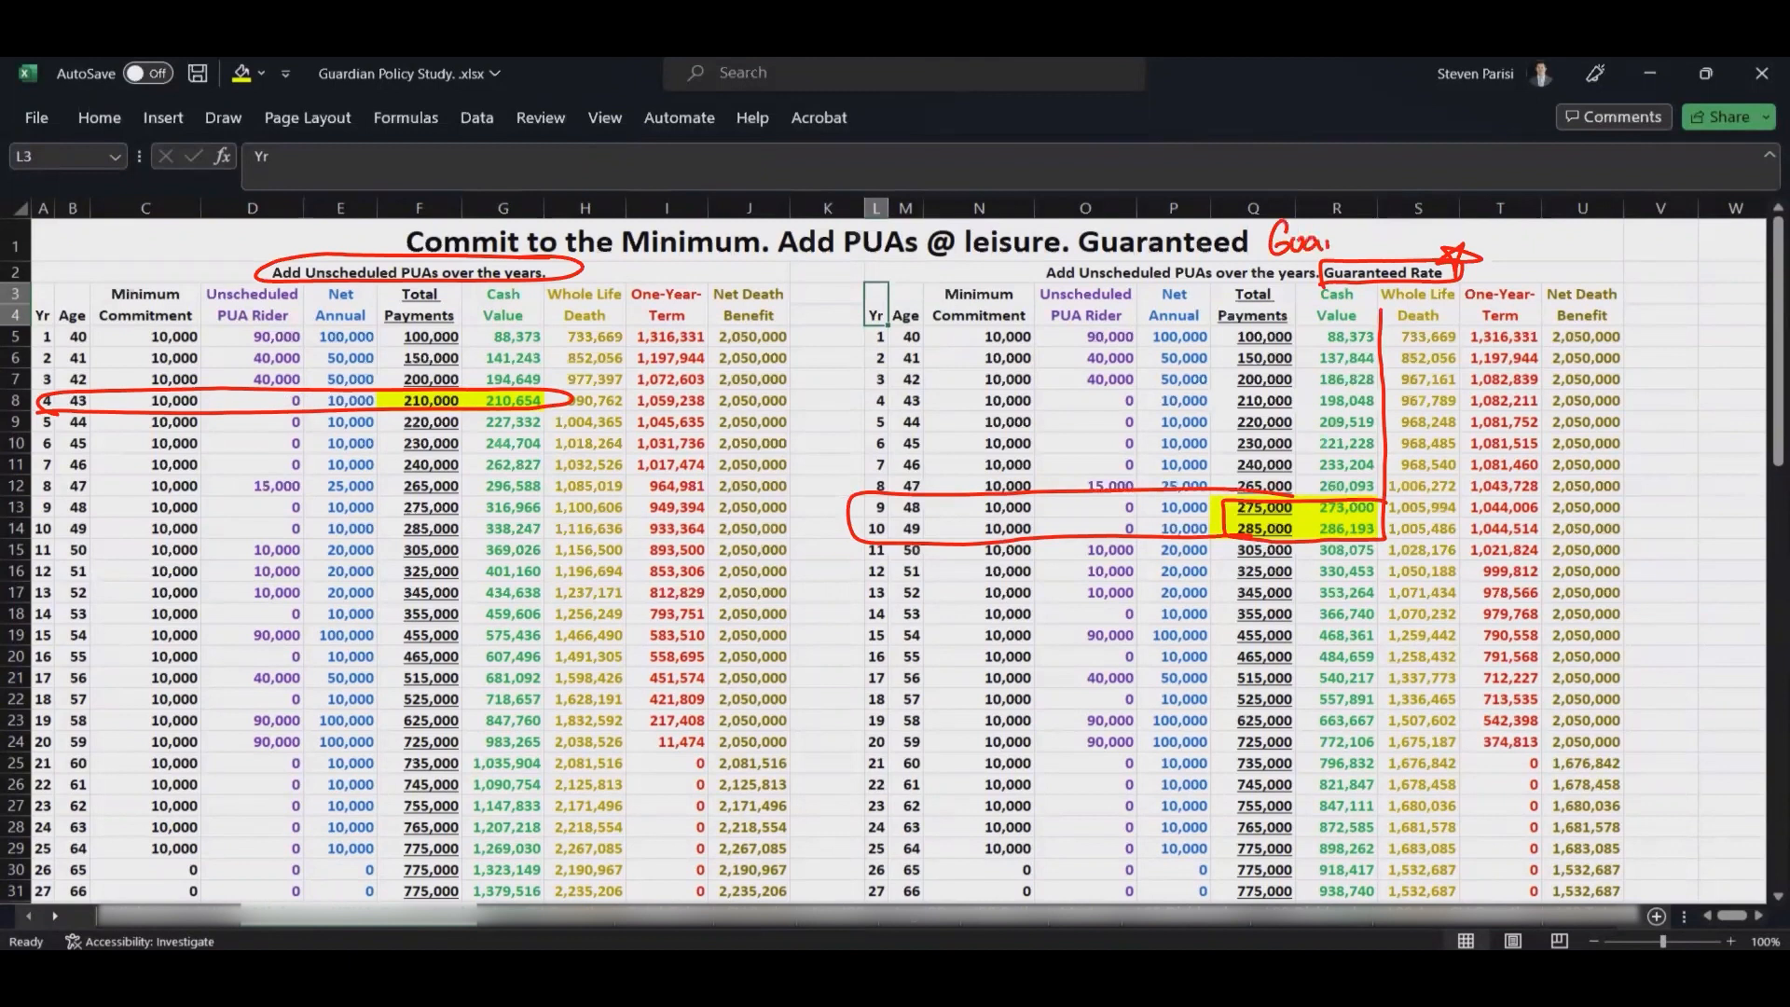
mouse_move(1335, 235)
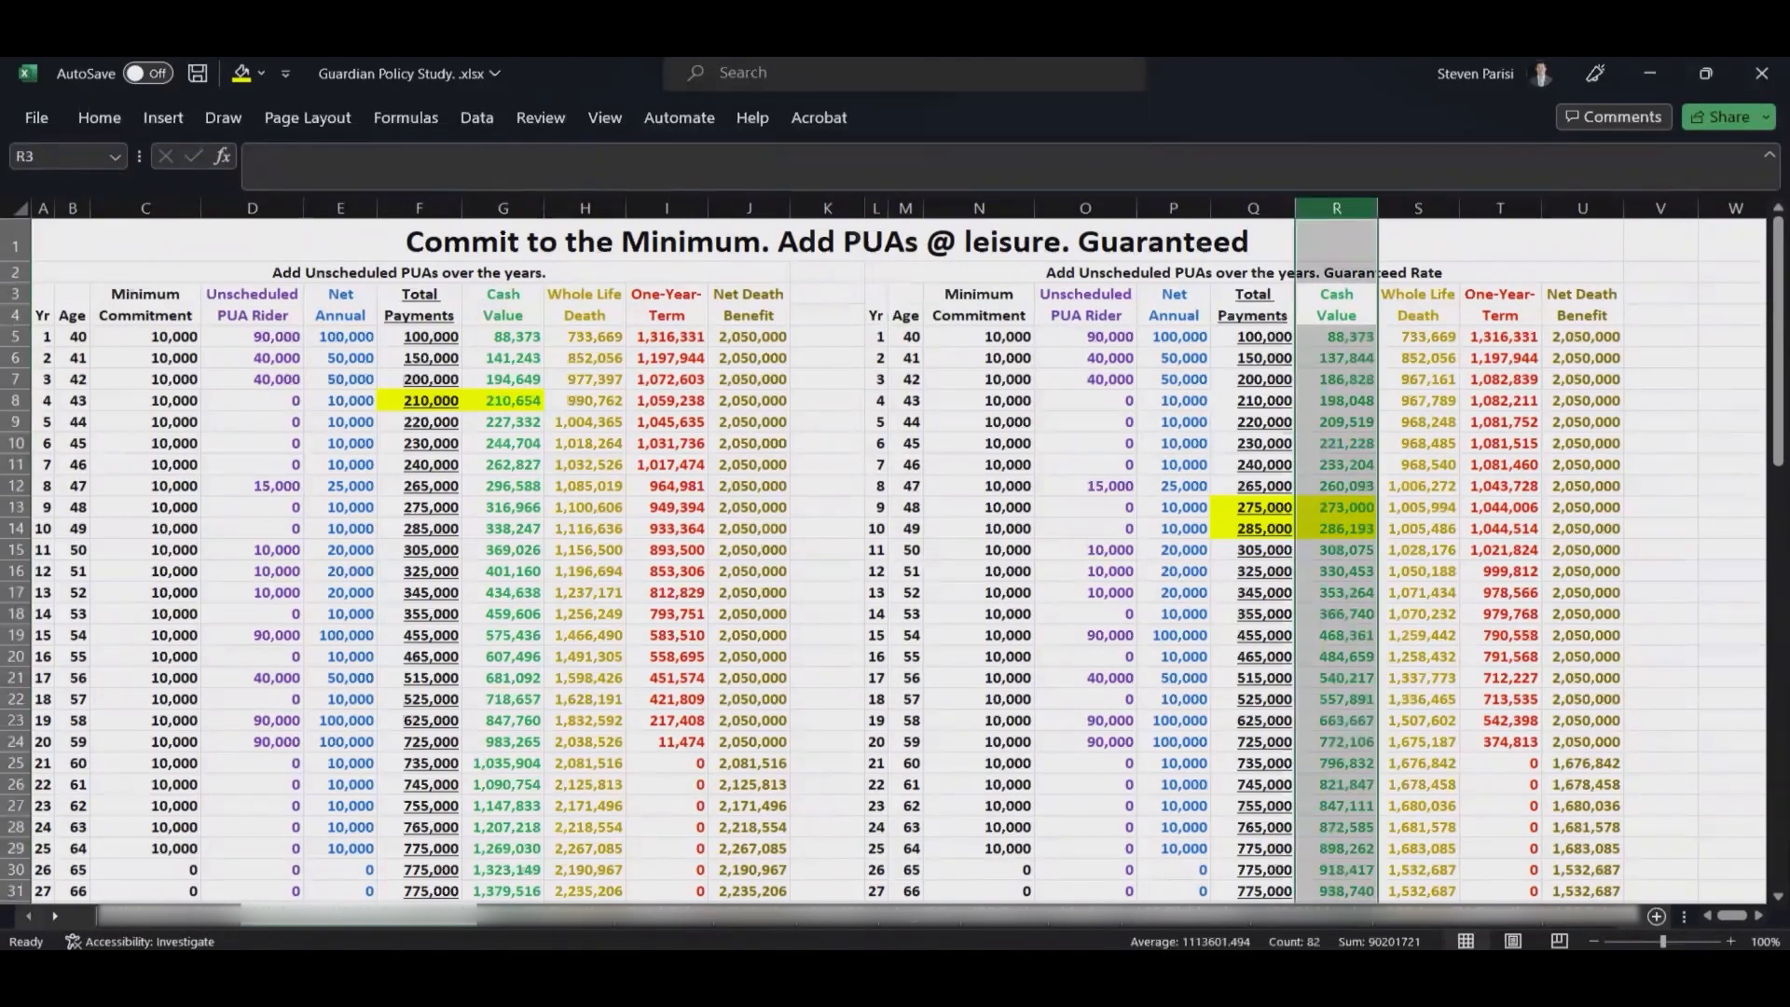
left_click(1581, 207)
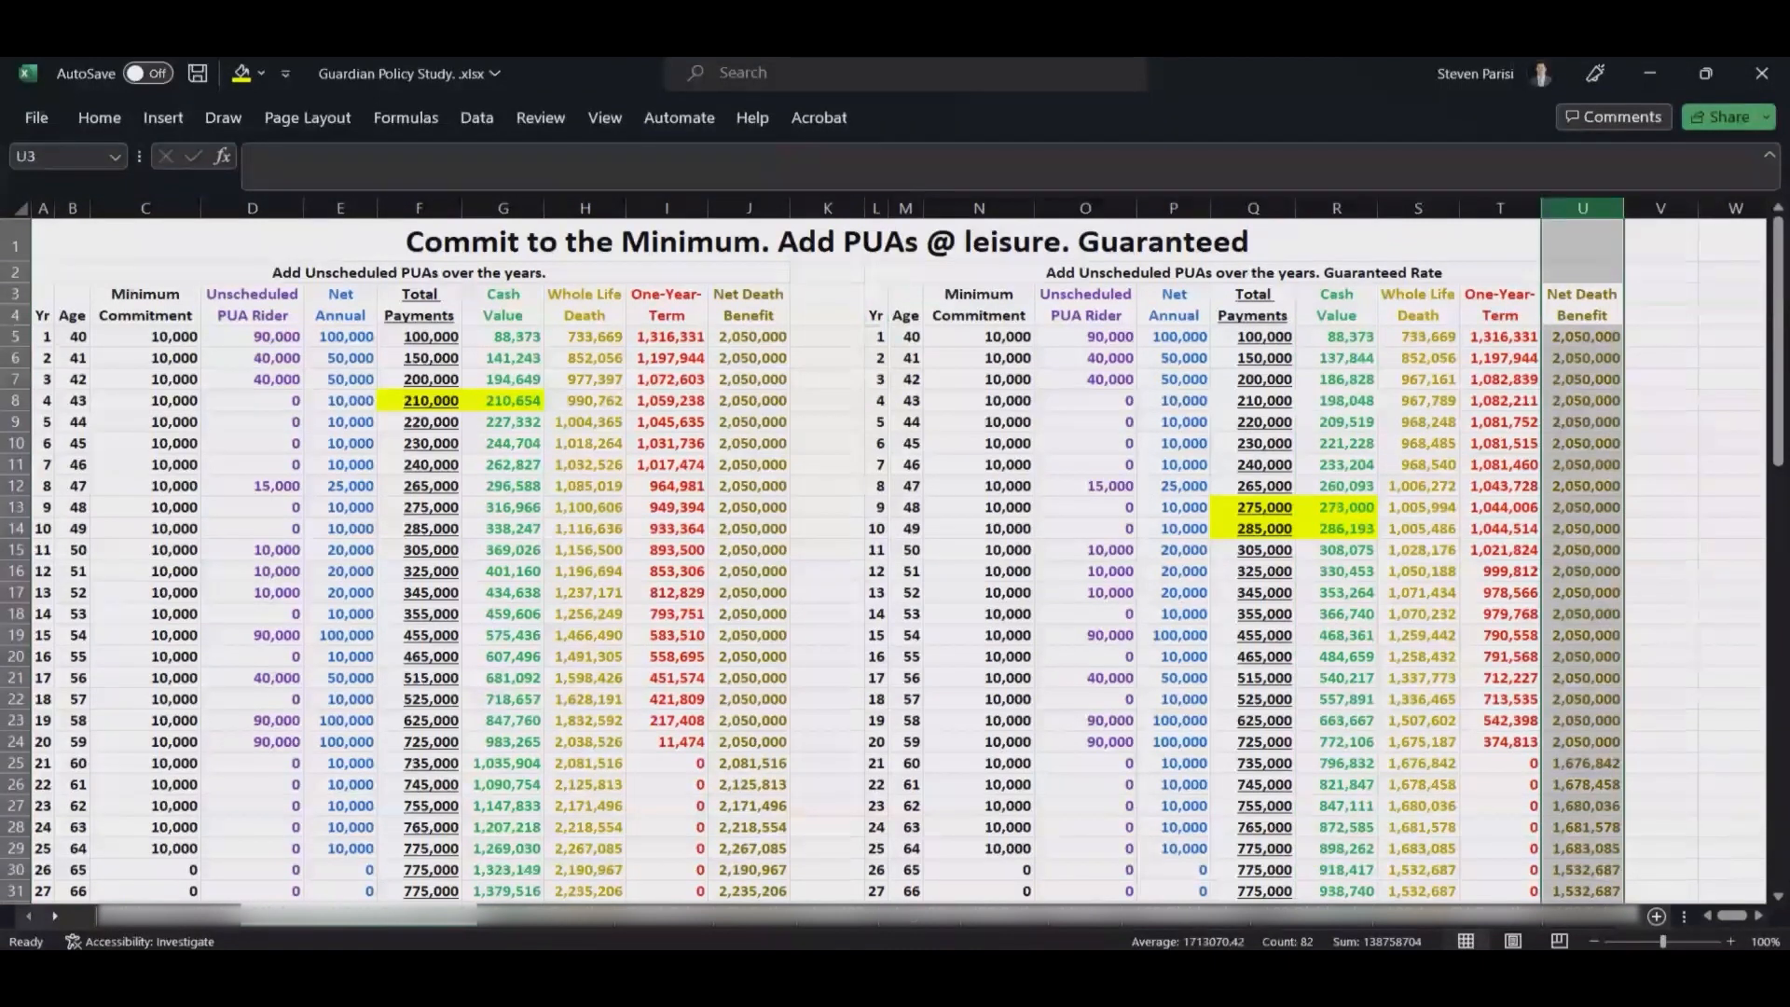
left_click(1173, 508)
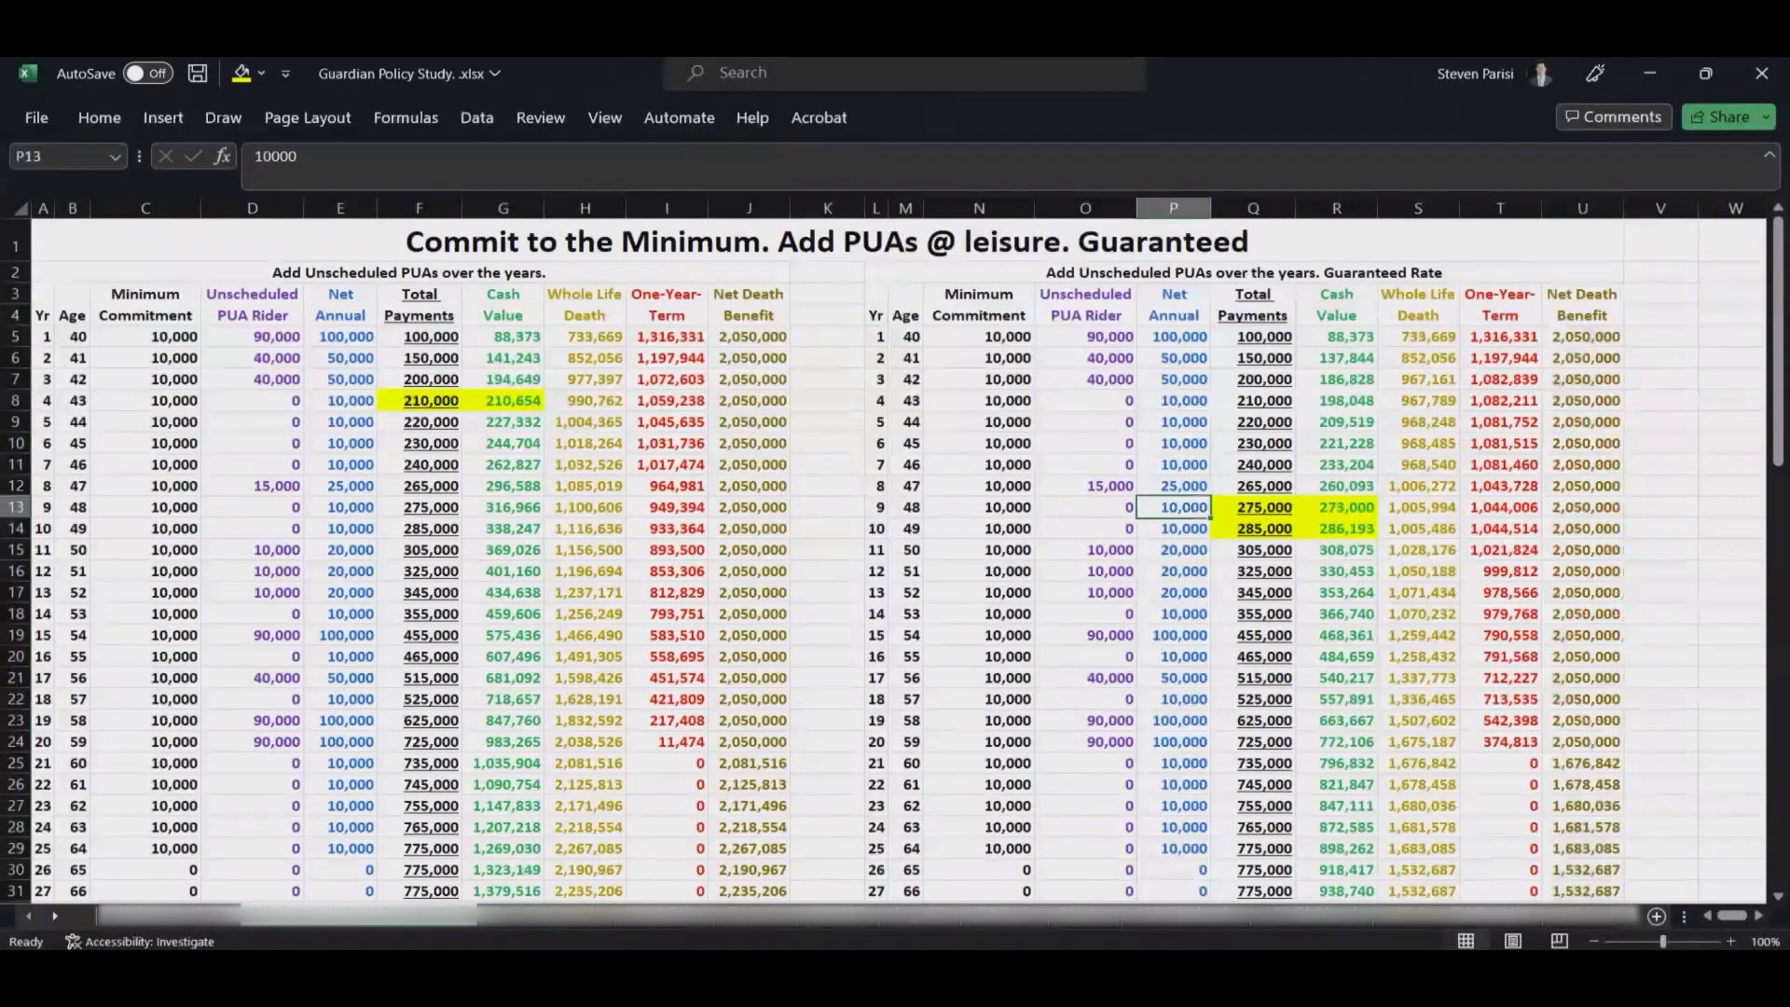
scroll("down", 3)
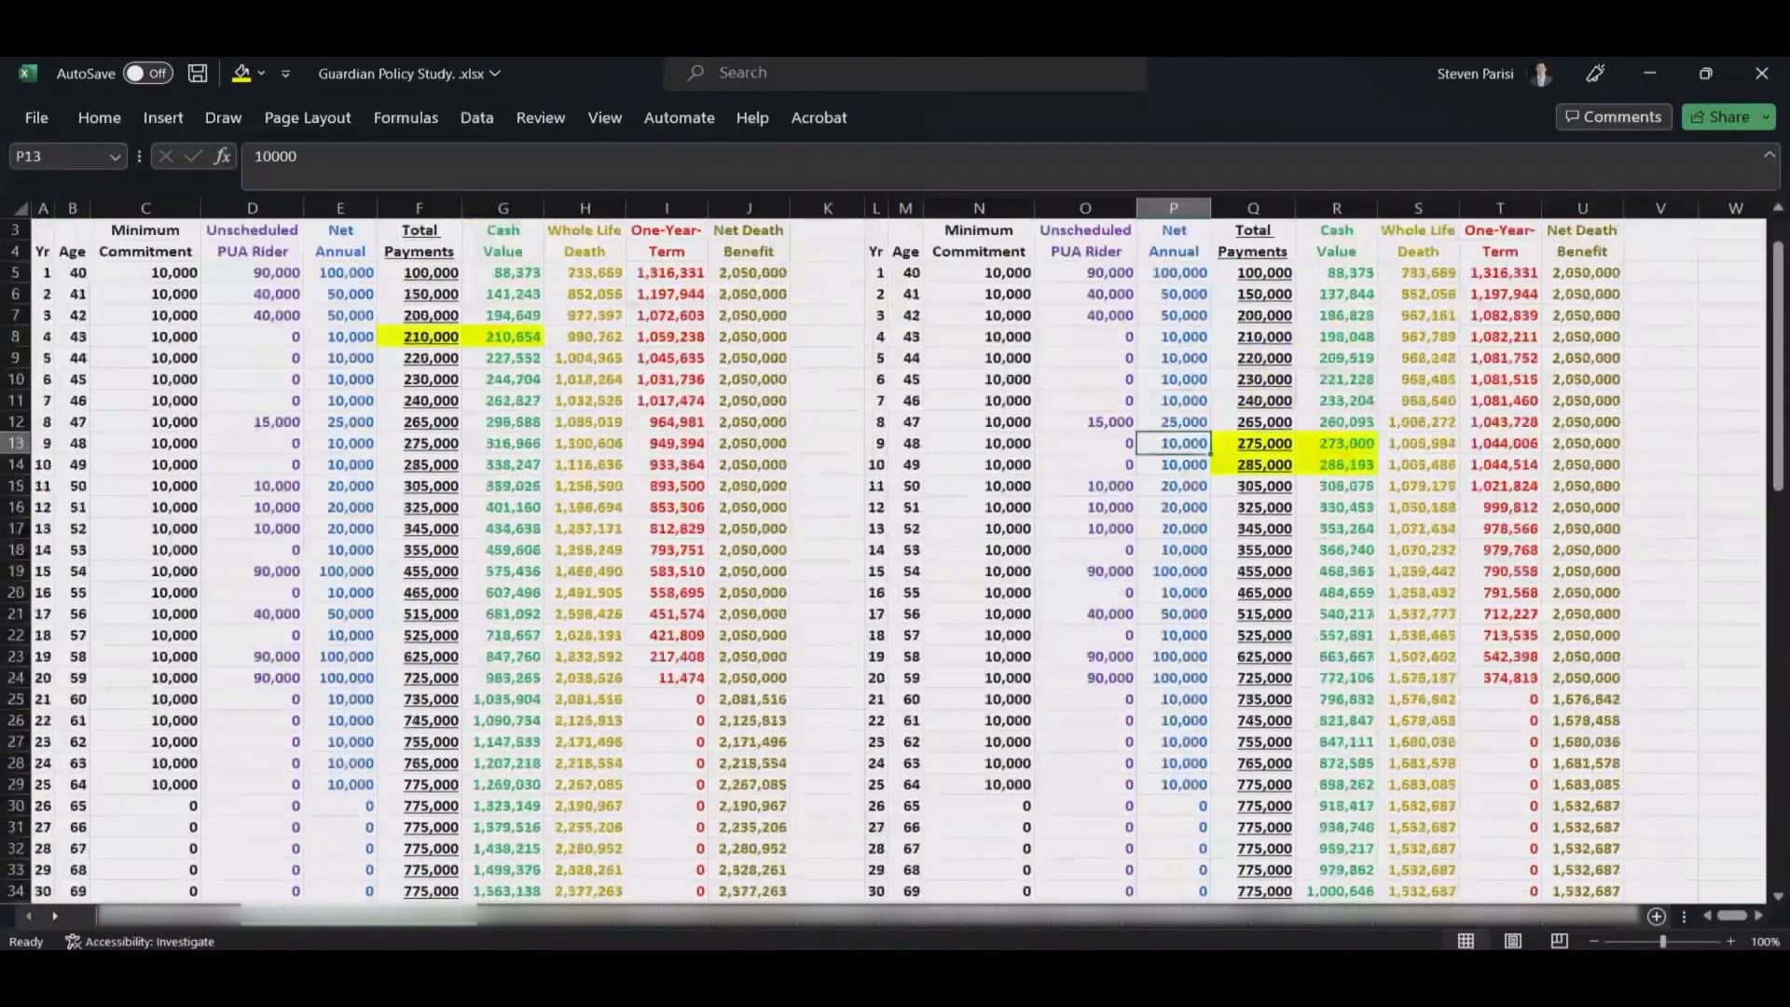